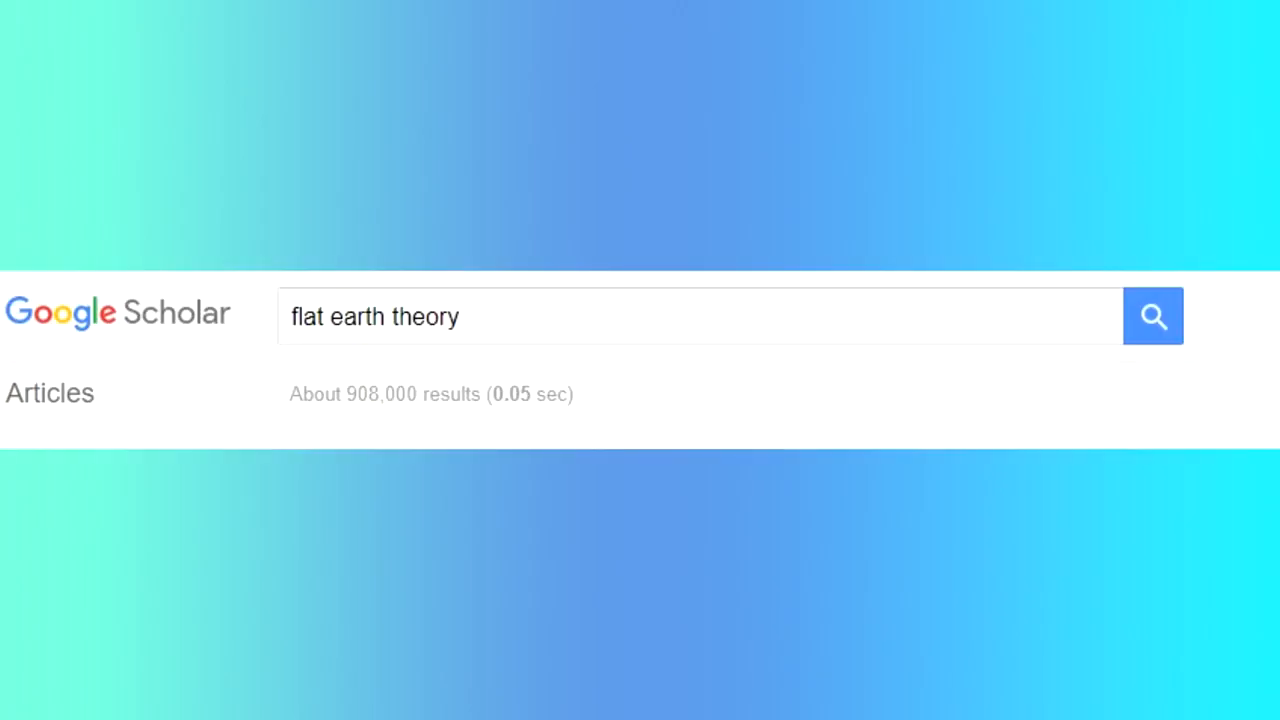
Highlight the Datafolha poll sentence: 7% of Brazilians, about 11 million, believe the Earth is flat.
{"action": "left_click", "coordinate": [1152, 316]}
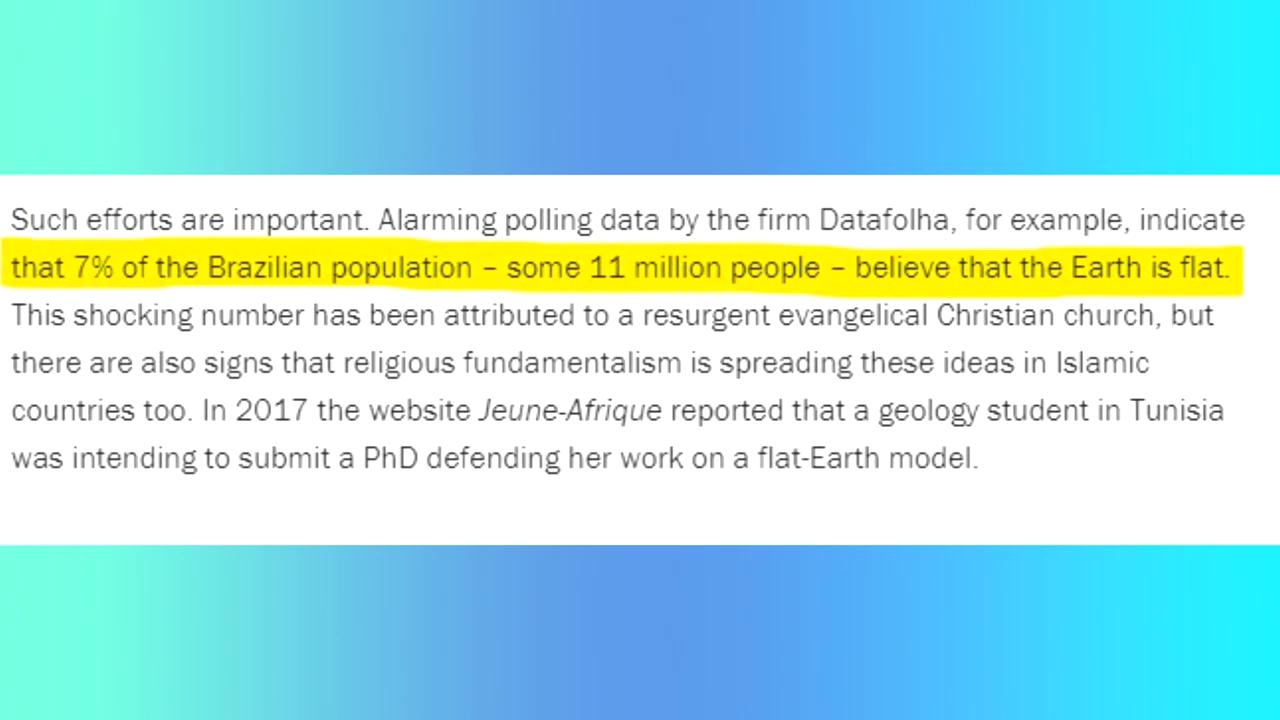
{"action": "scroll", "scroll_direction": "down", "scroll_amount": 3}
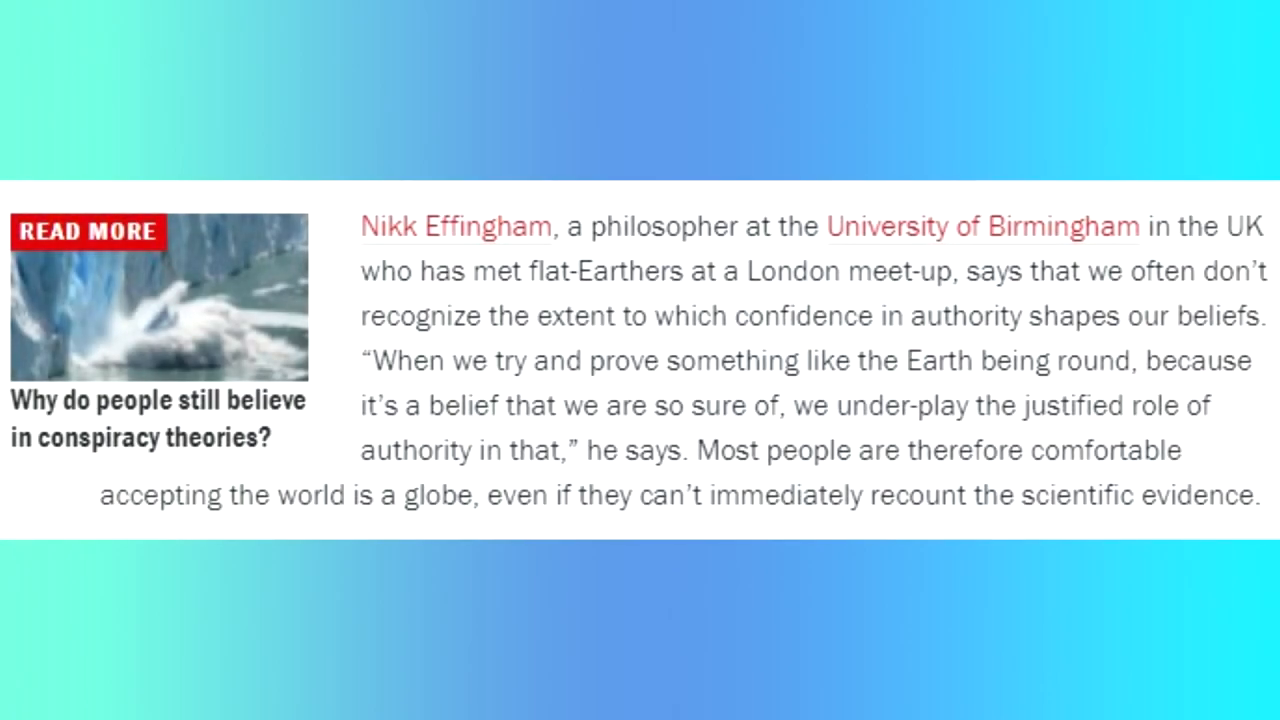